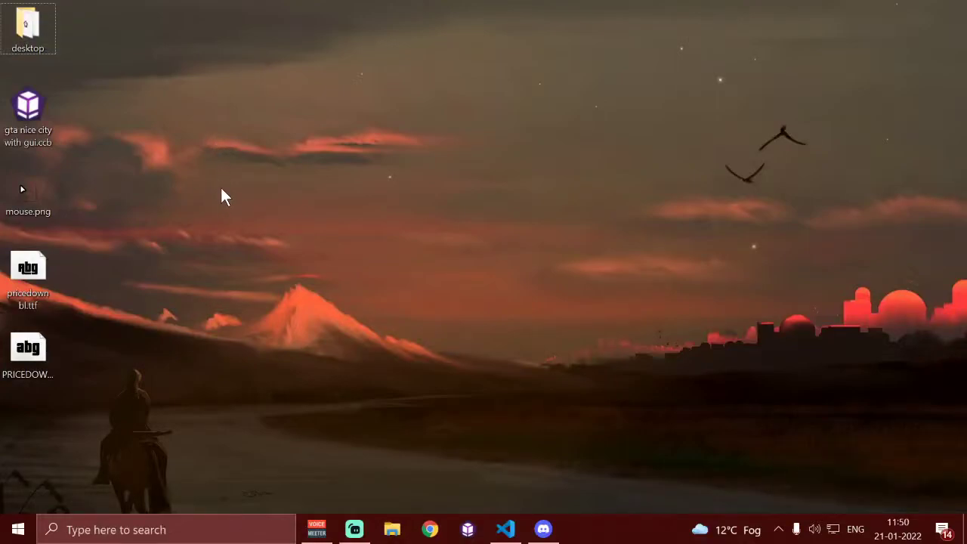
mouse_move(230, 271)
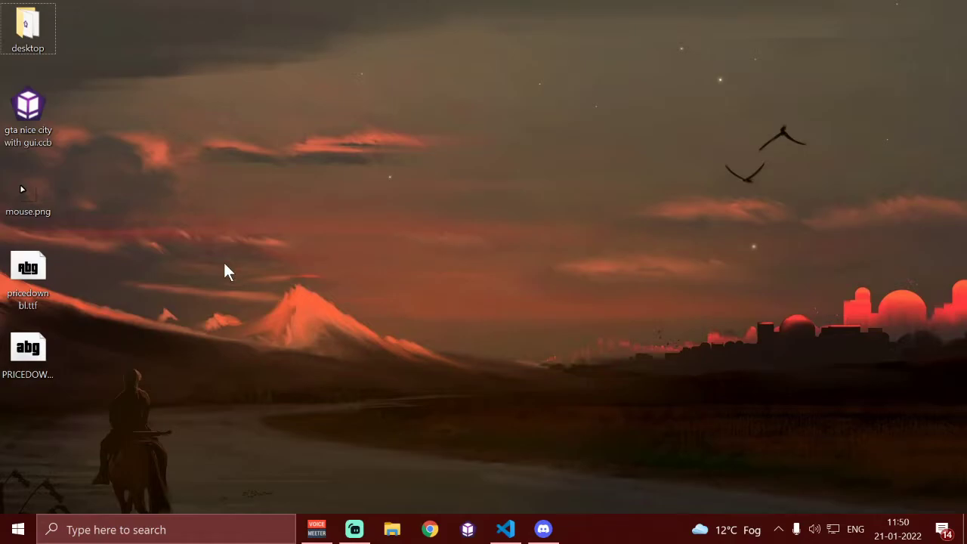
mouse_move(208, 287)
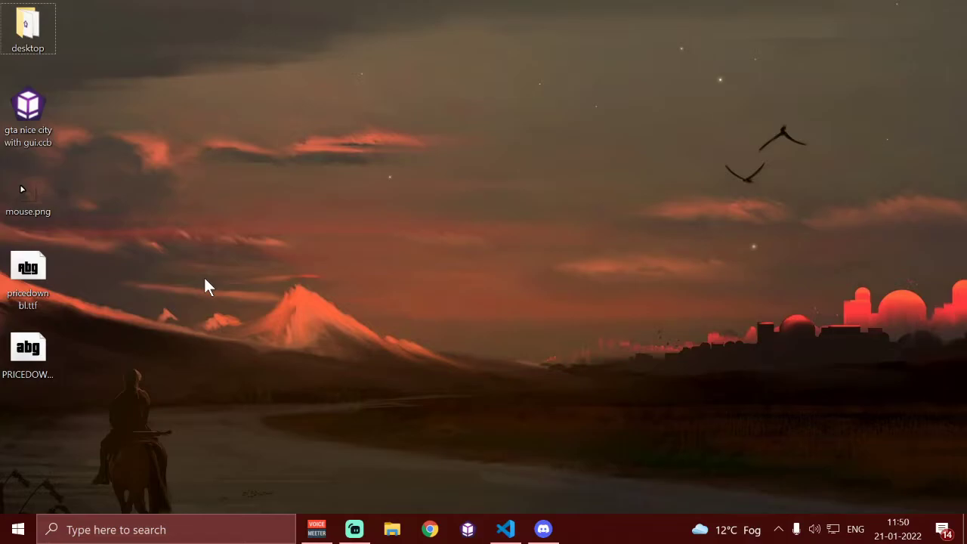
mouse_move(219, 260)
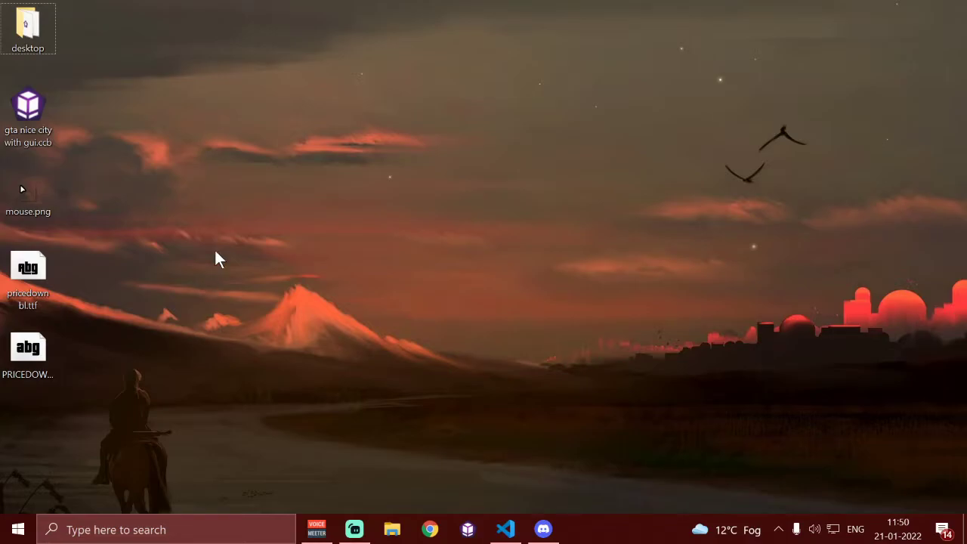
mouse_move(60, 143)
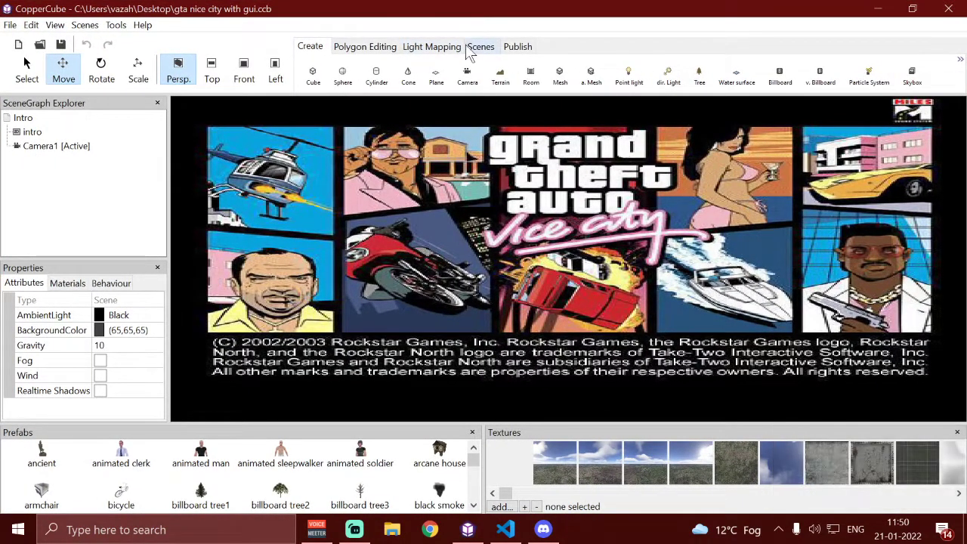
Switch from the Intro scene to the Options scene via the Scenes dropdown
click(481, 46)
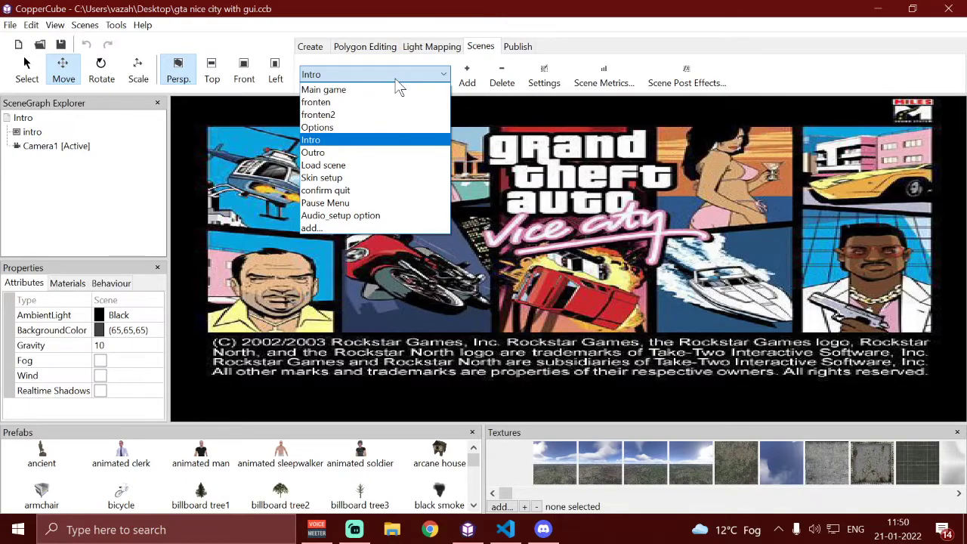
mouse_move(346, 55)
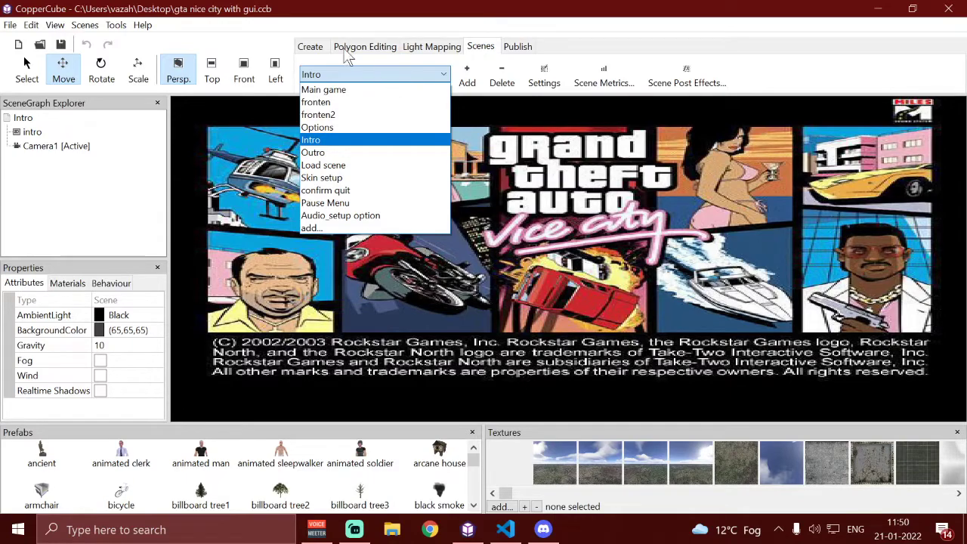
click(311, 139)
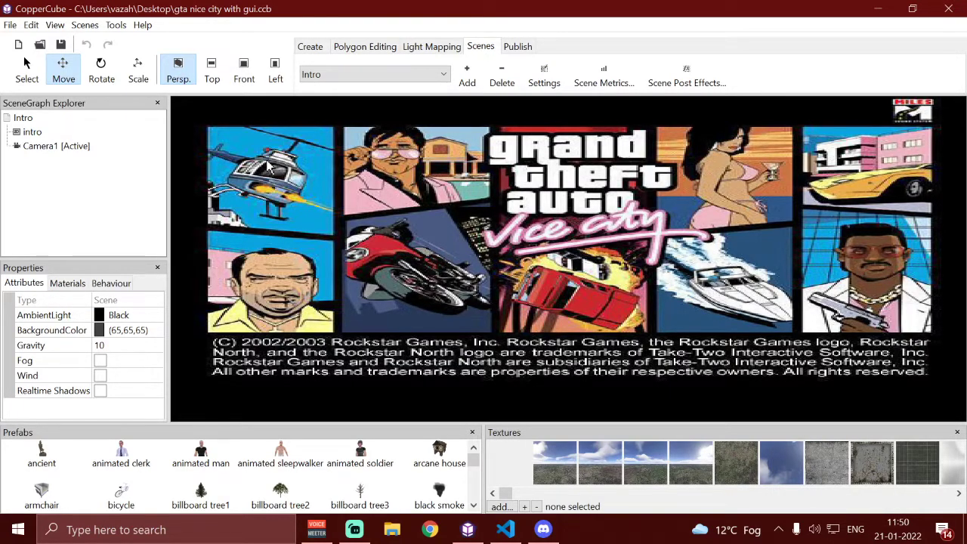
mouse_move(468, 198)
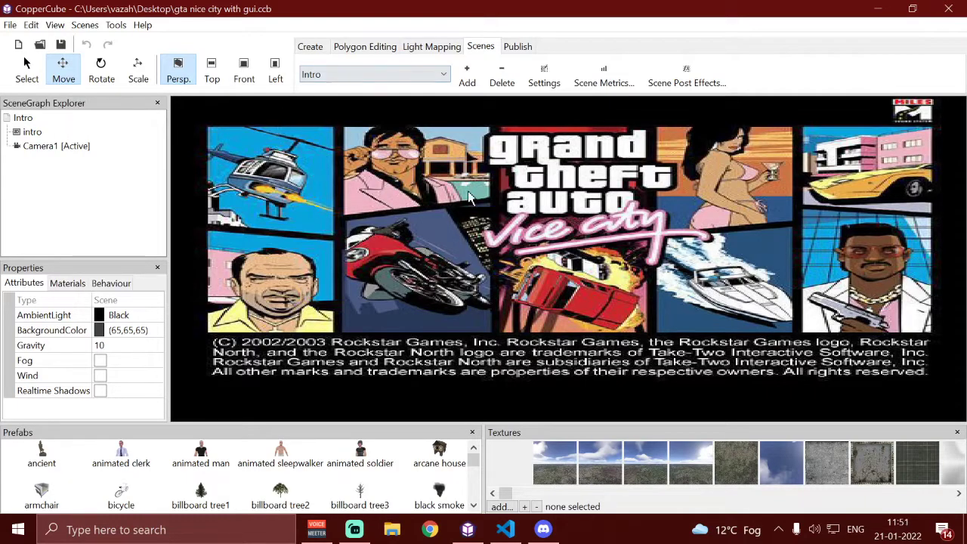
click(11, 25)
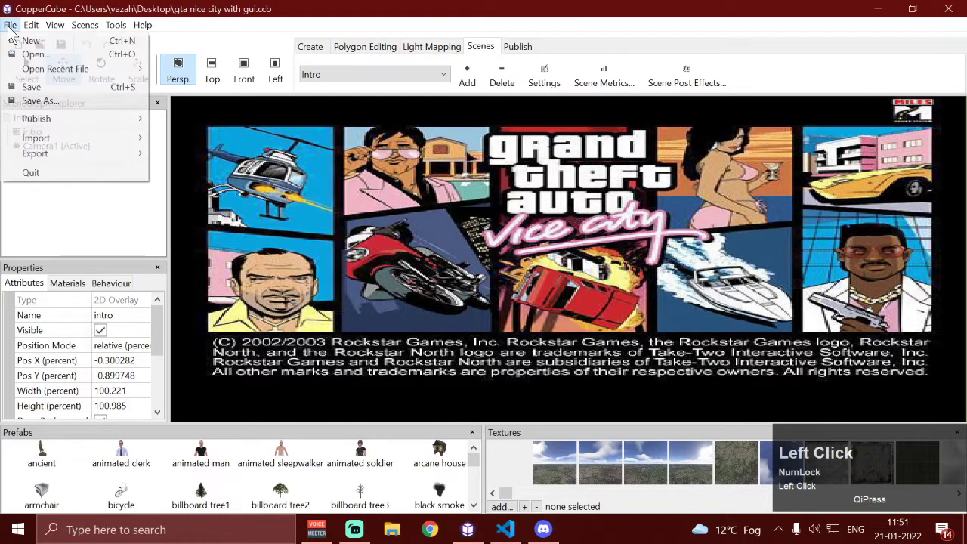
mouse_move(35, 154)
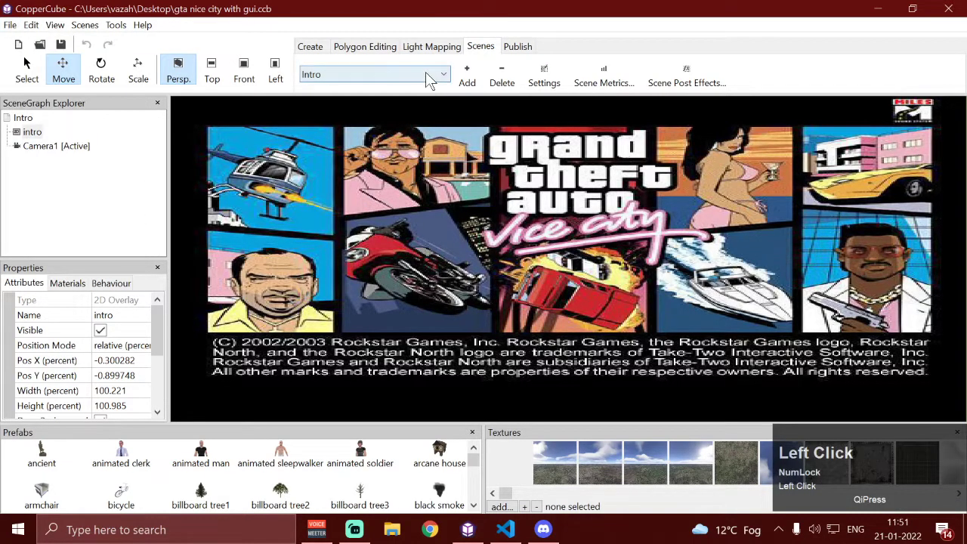
click(370, 74)
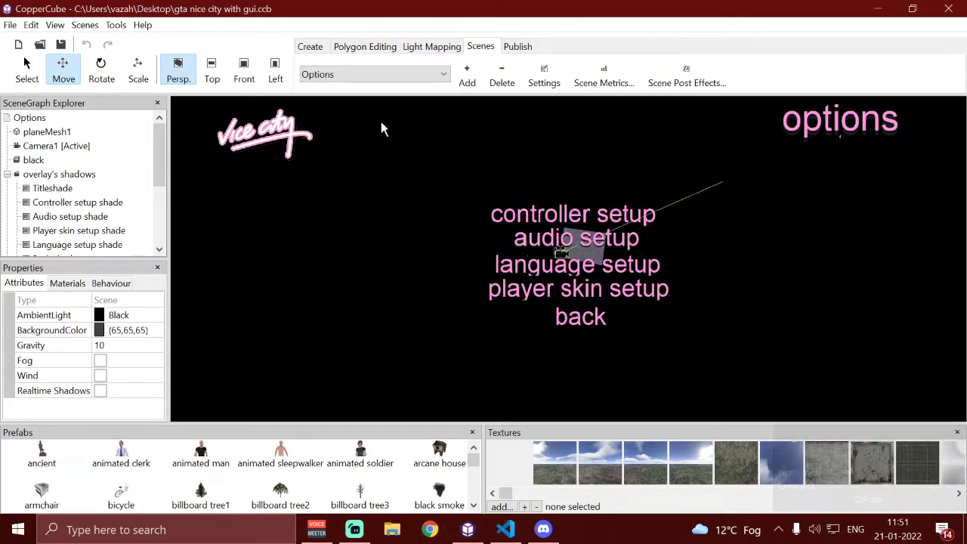
Export the project as a CopperCube prefab named gta on the Desktop
click(9, 25)
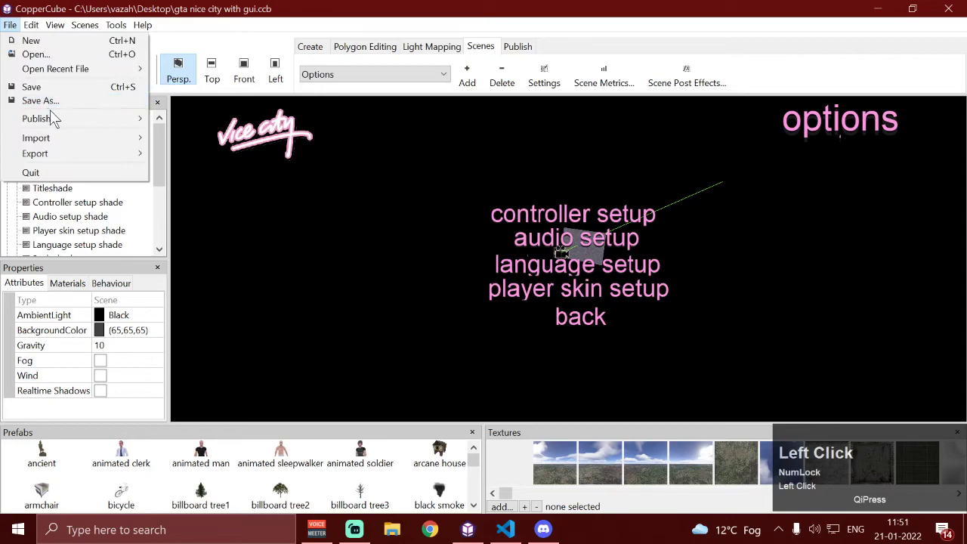
click(35, 154)
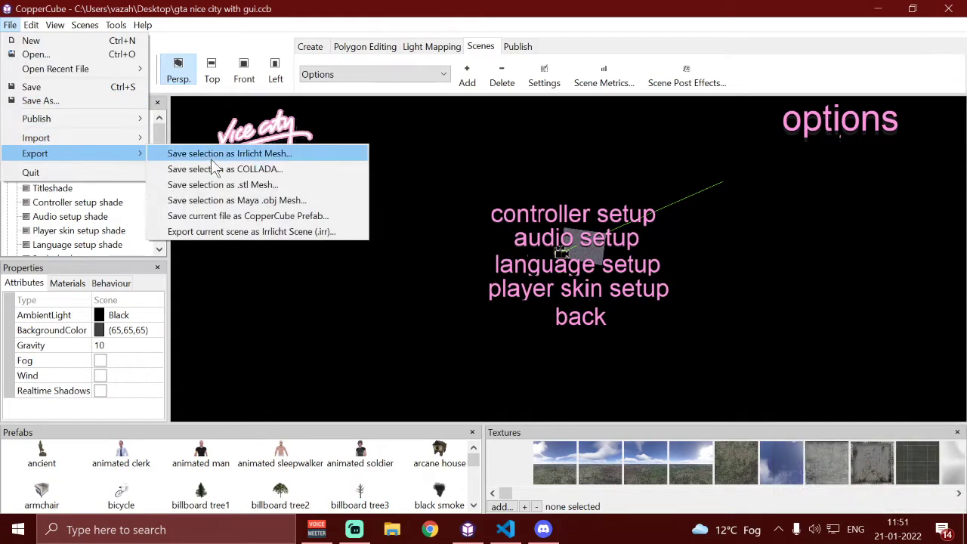
click(247, 214)
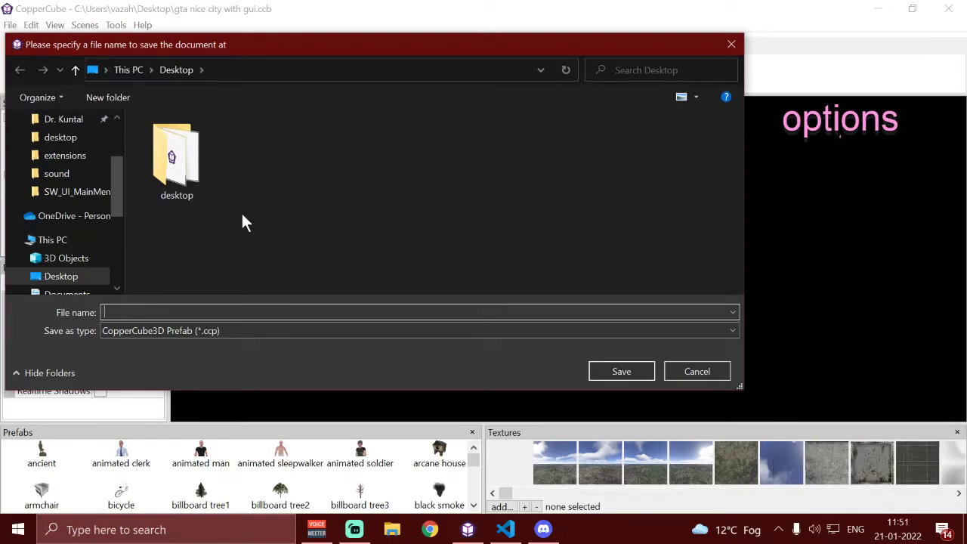
text(gta)
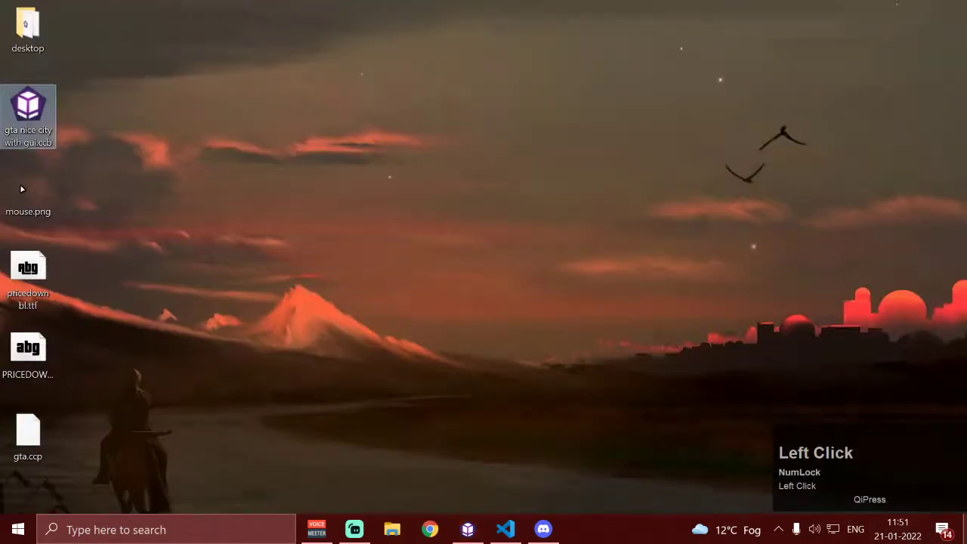
Copy gta.ccp from the desktop into CopperCube 6.5.1's prefabs folder, granting permission
click(27, 430)
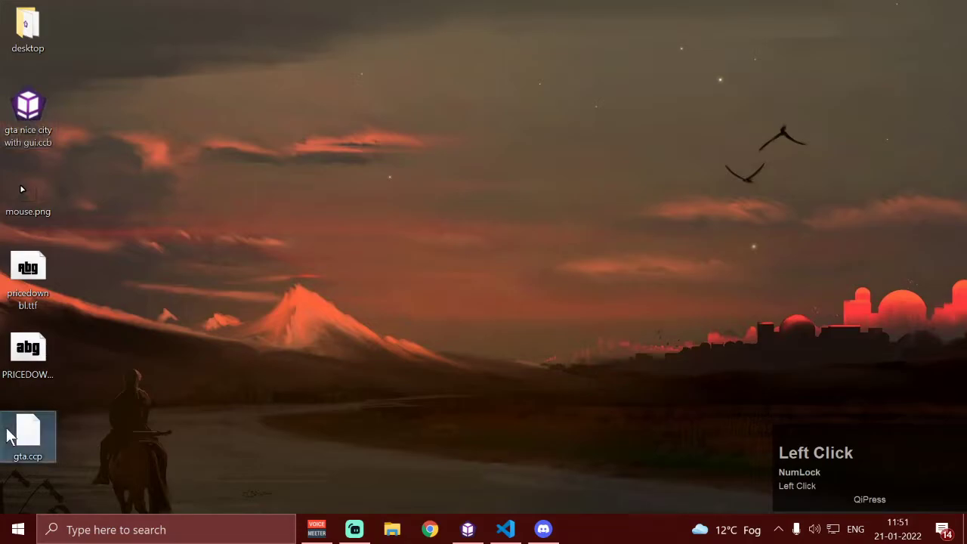
key(ctrl+c)
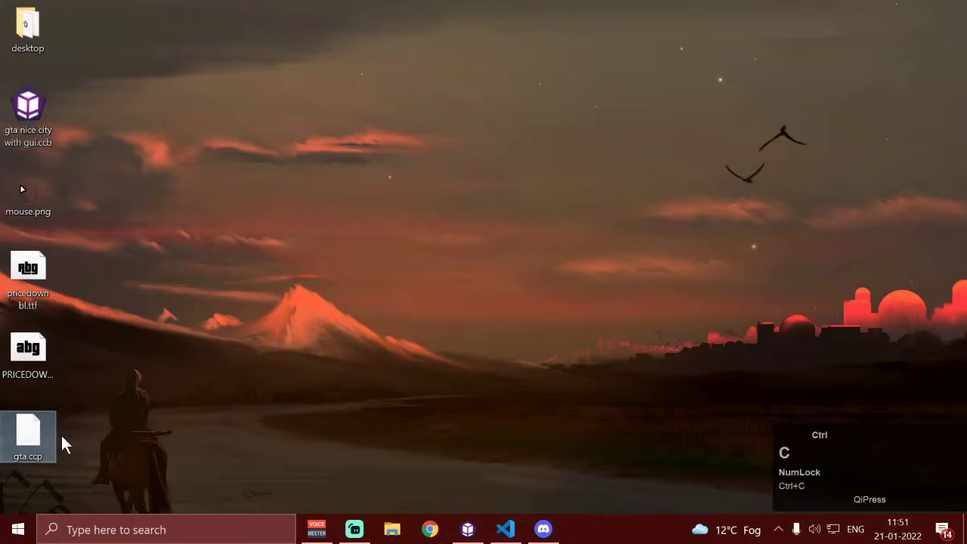
click(393, 529)
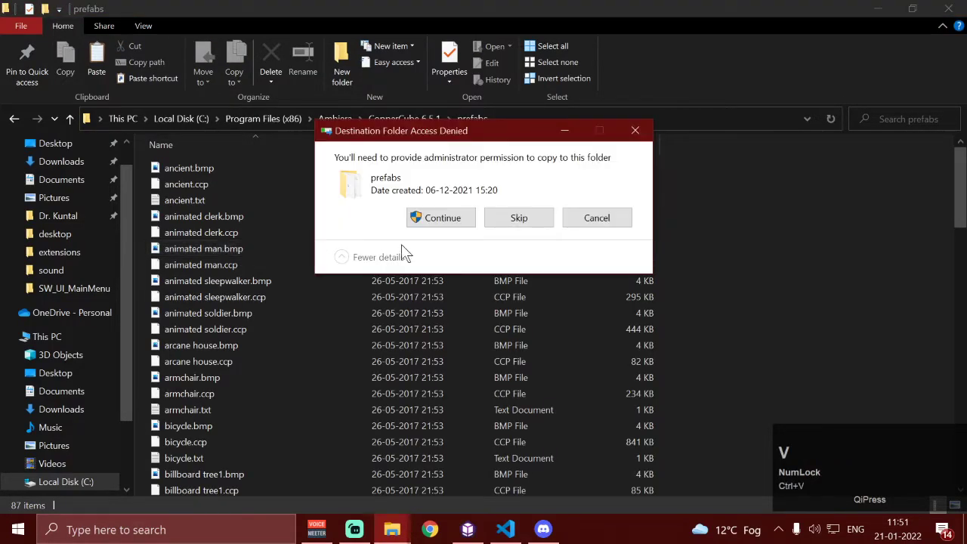
click(441, 218)
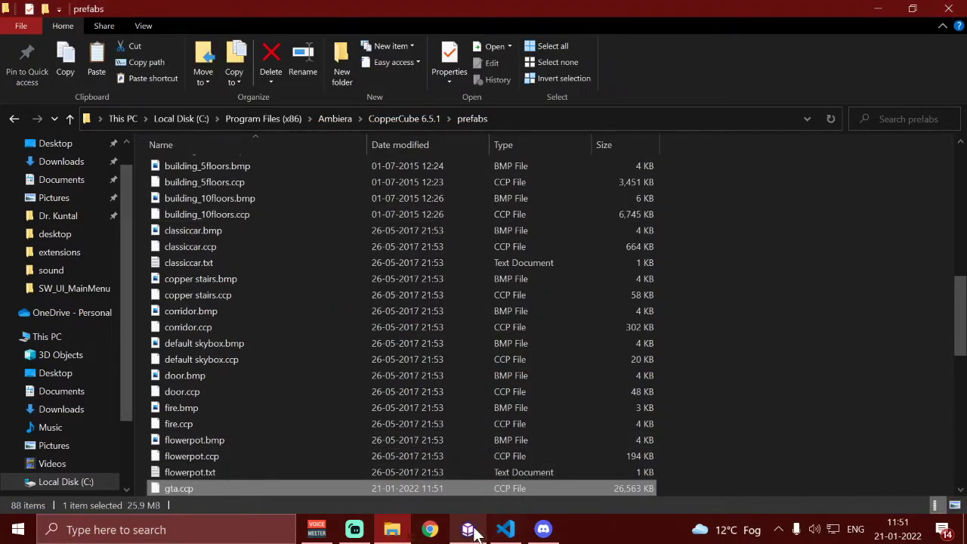
right_click(468, 529)
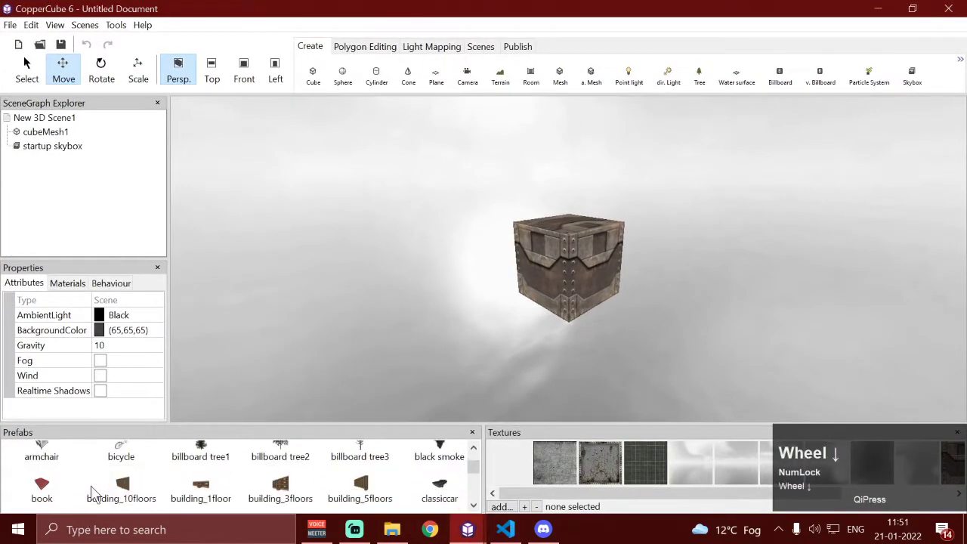
Select the newly added gta prefab in the new project's Prefabs library
scroll(down, 3)
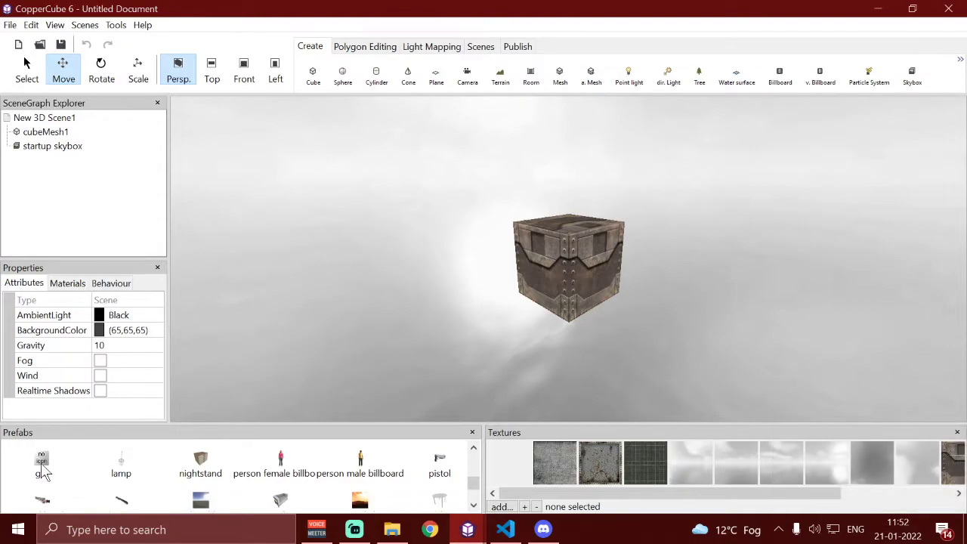
click(43, 465)
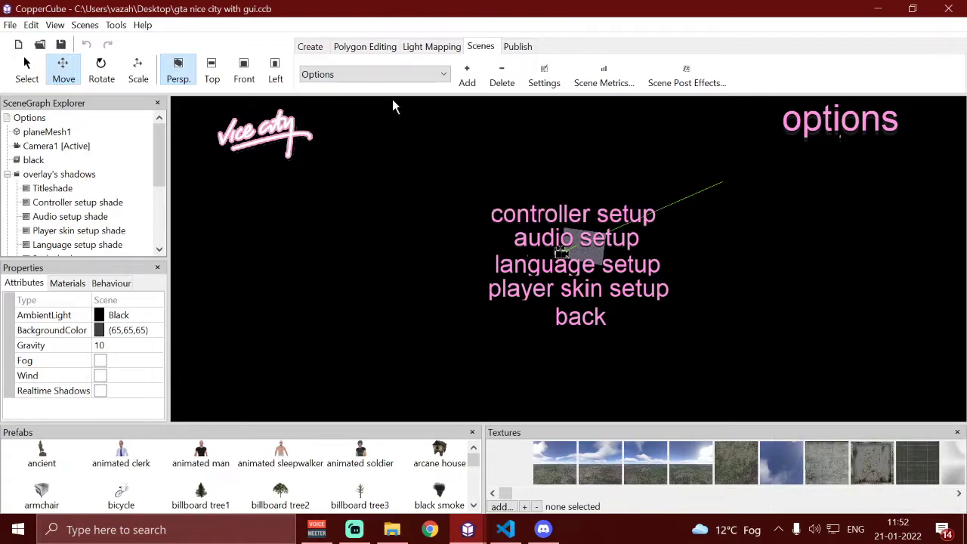
Browse the scene list past Main game and main menu, landing on Options
click(373, 74)
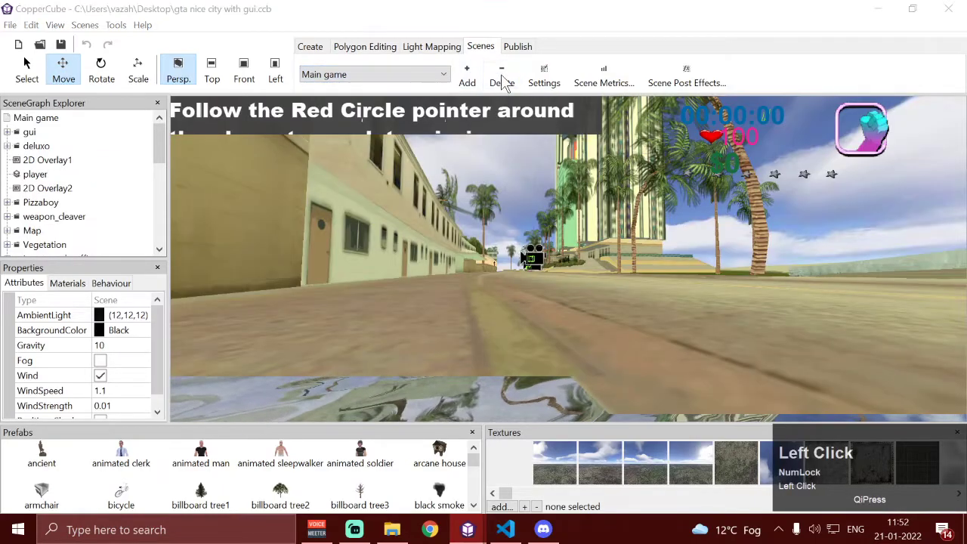
click(375, 74)
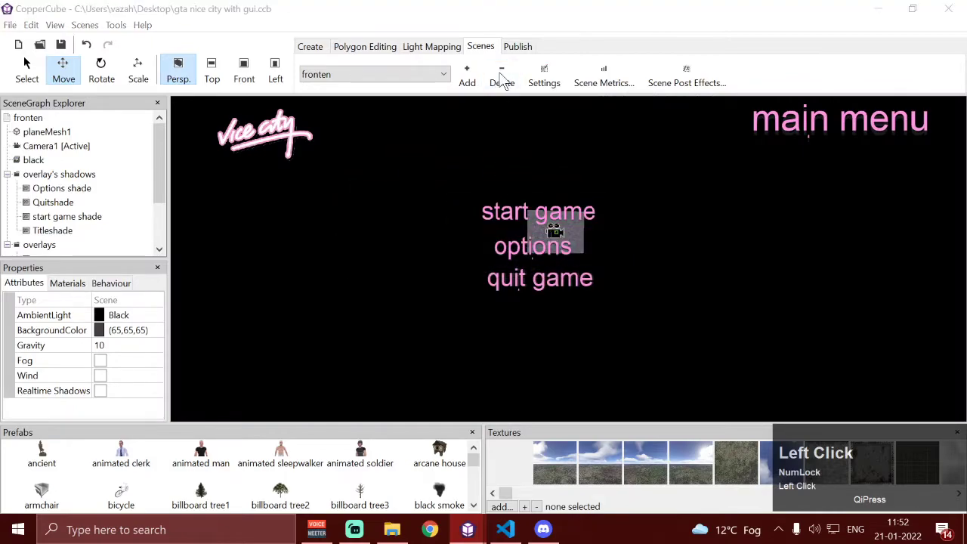
click(502, 73)
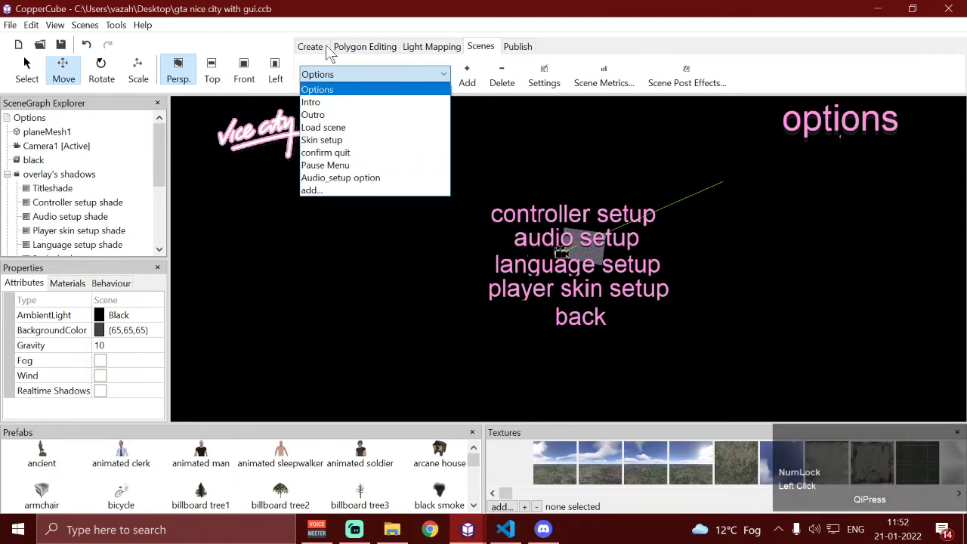
Close the scene list and back out of an Irrlicht scene export
click(318, 89)
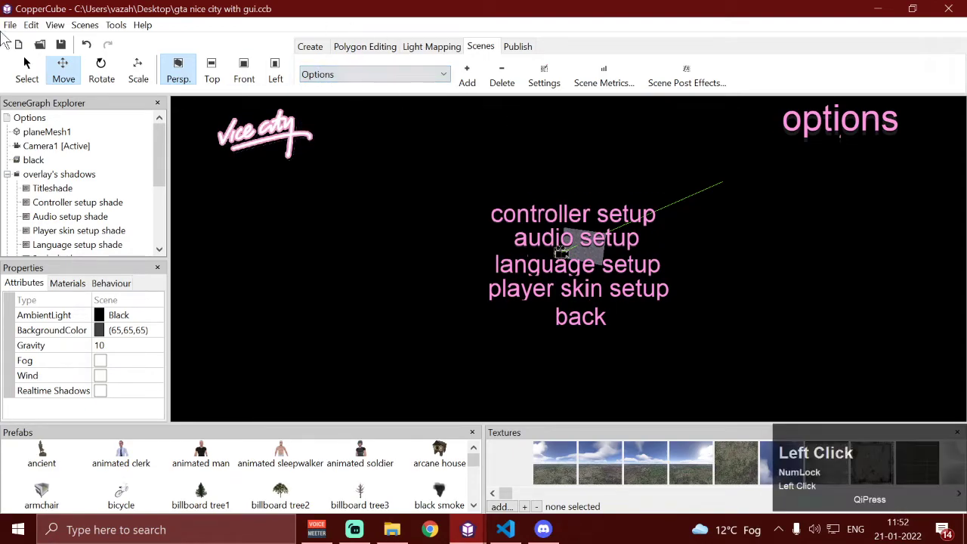
click(9, 24)
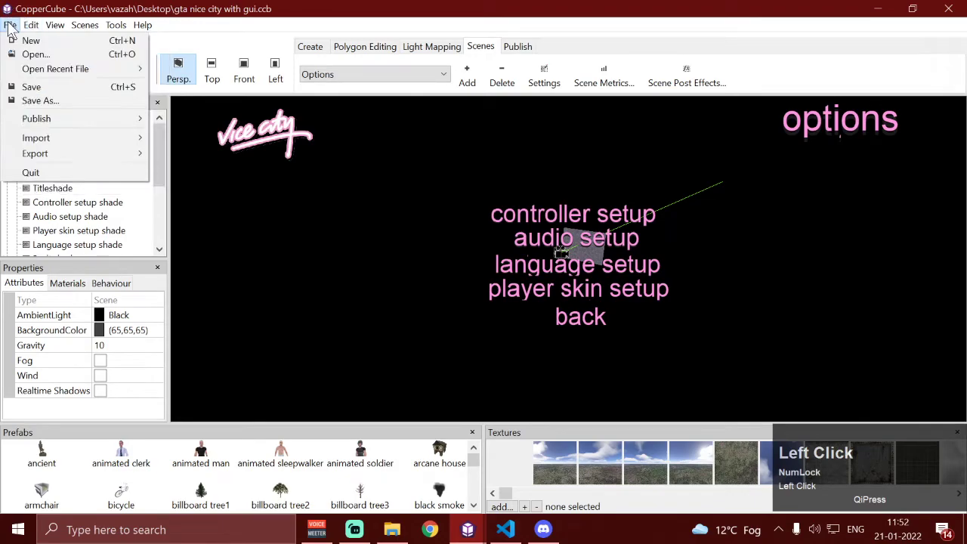
click(35, 153)
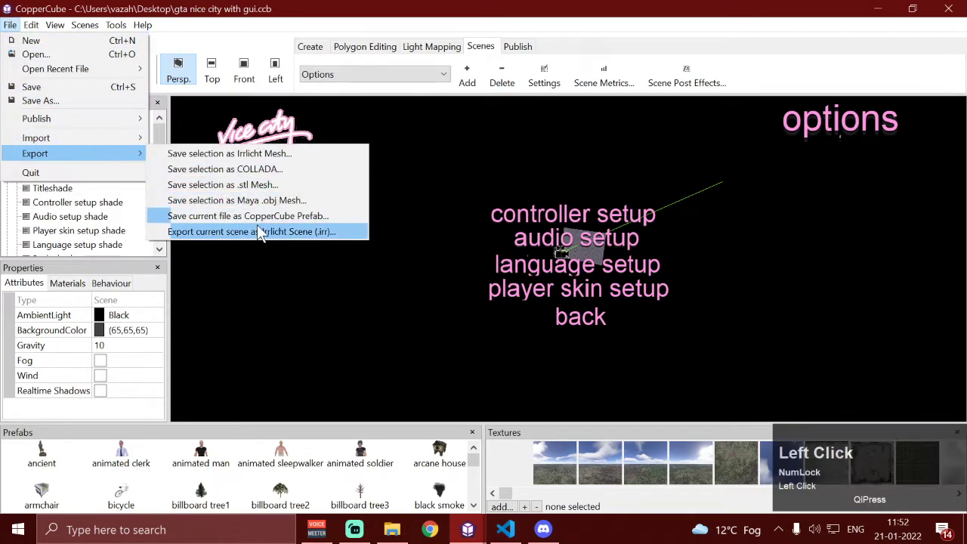
click(251, 231)
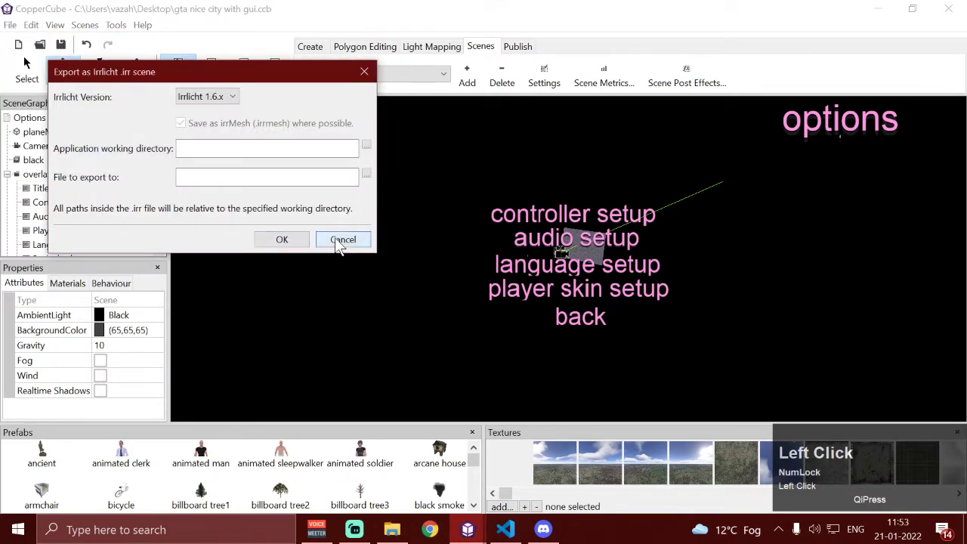
click(9, 24)
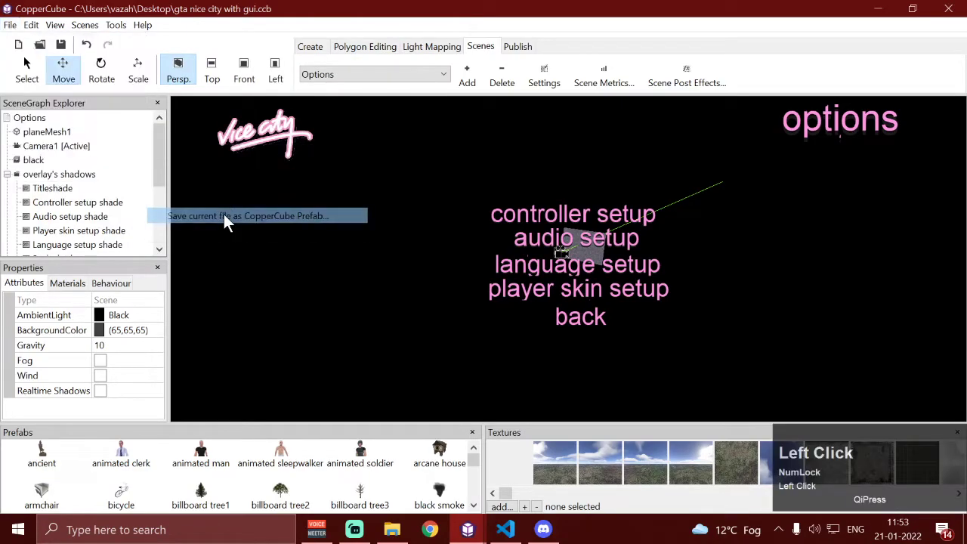
Export the Options scene as a CopperCube prefab named option on the Desktop
click(248, 214)
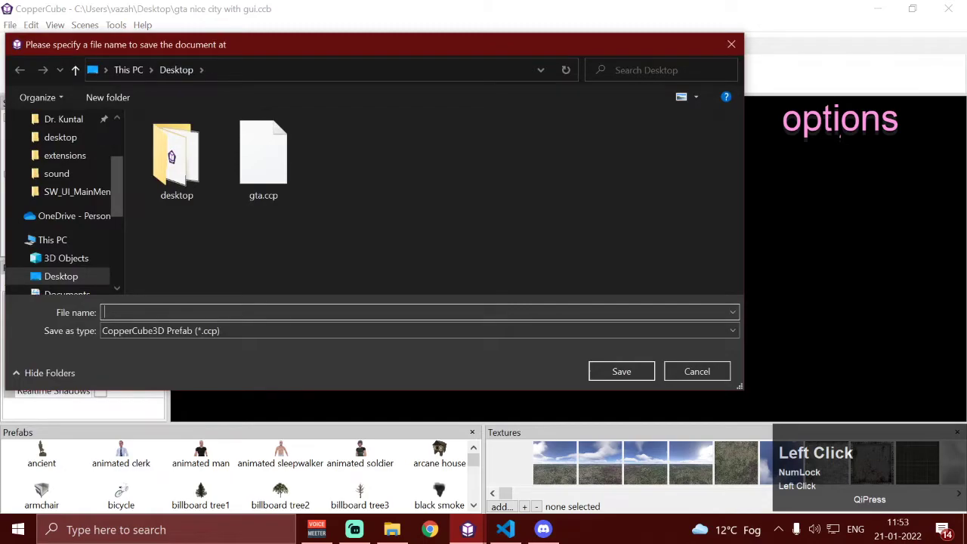
text(option)
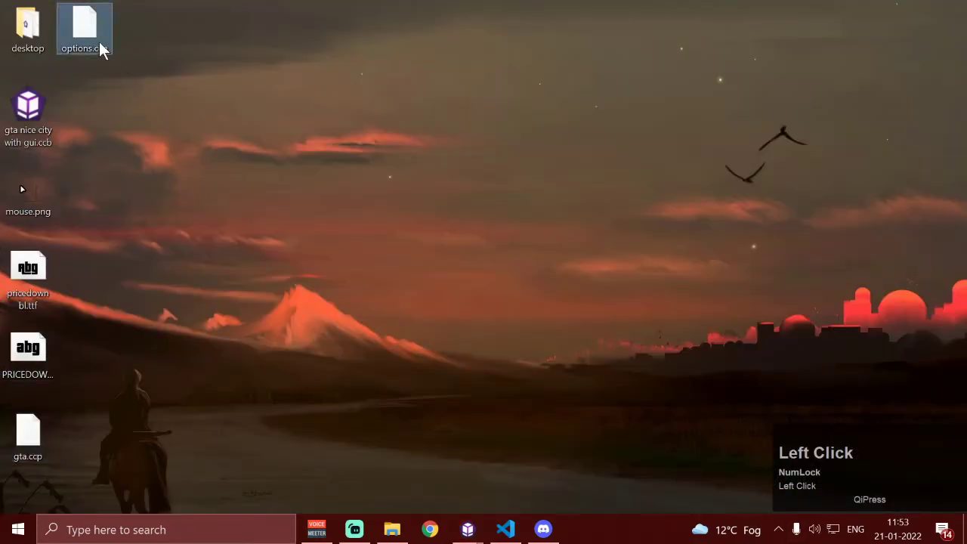
Copy options.ccp into CopperCube's prefabs folder and bring up the untitled project
key(ctrl+c)
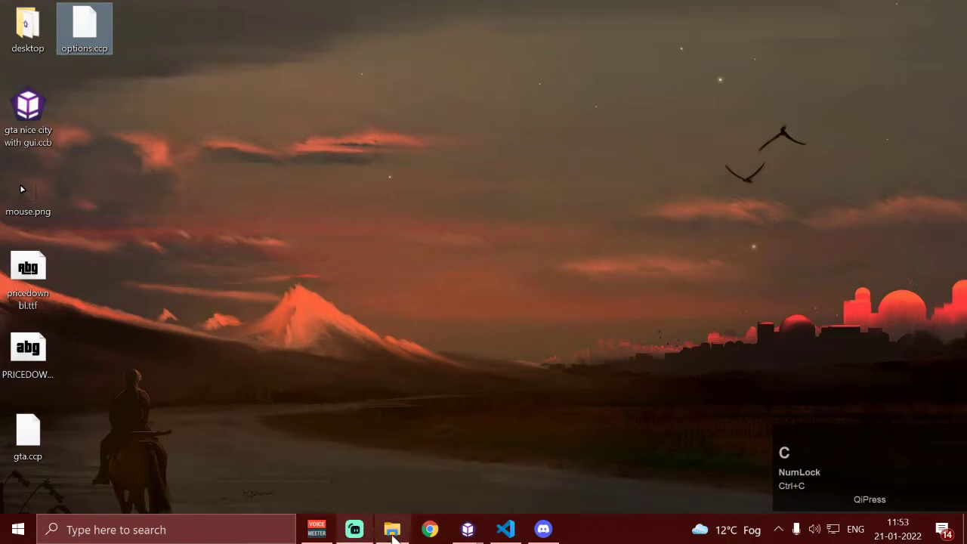
click(391, 528)
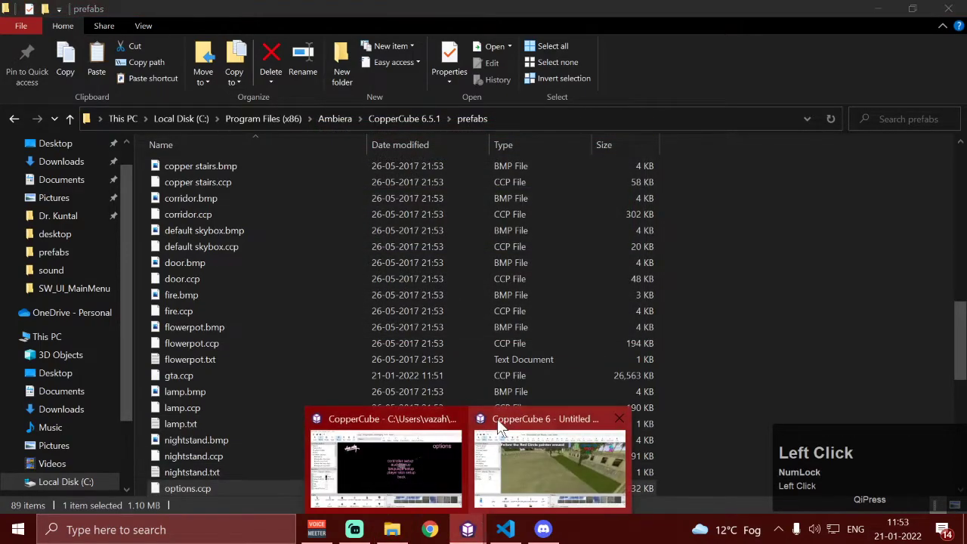
click(549, 420)
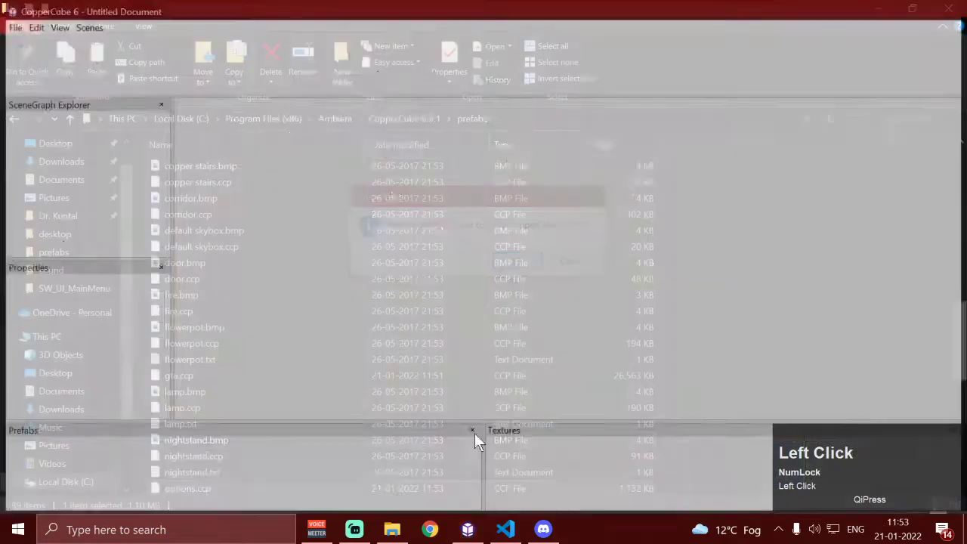
right_click(466, 528)
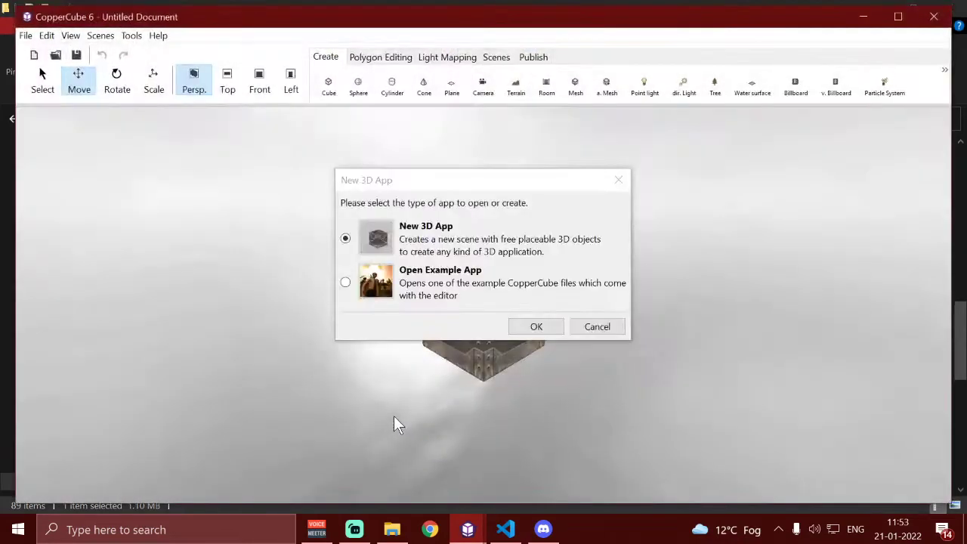
Confirm creating a new 3D app to hold the options prefab
click(536, 326)
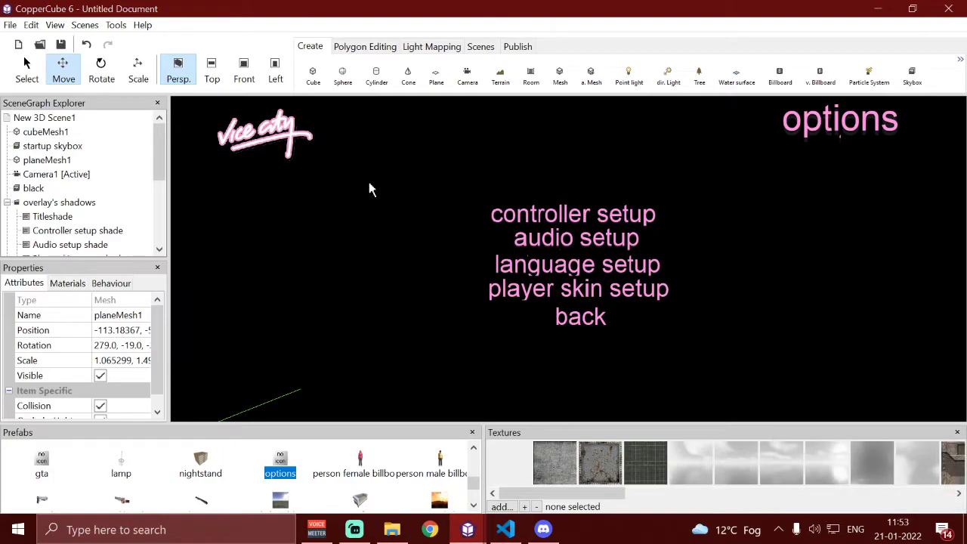
mouse_move(470, 484)
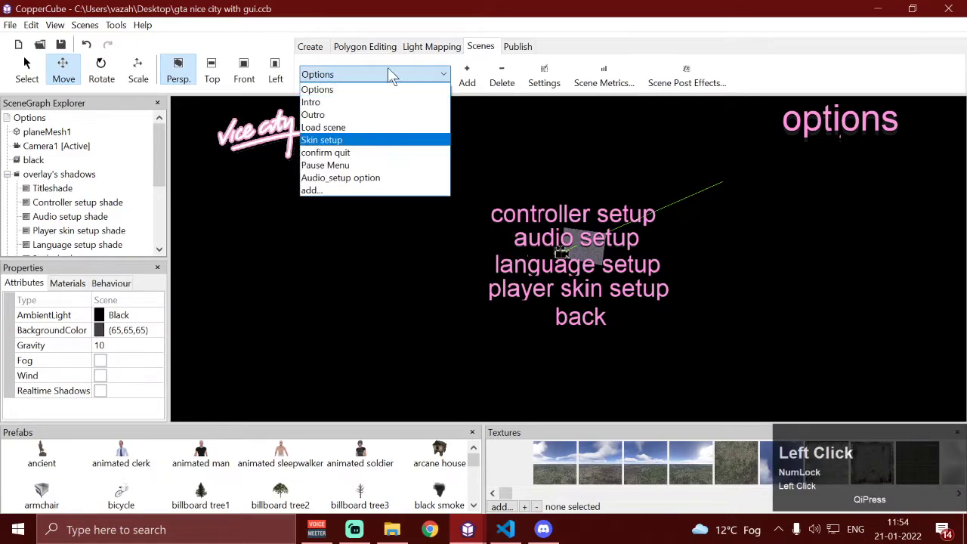
mouse_move(318, 89)
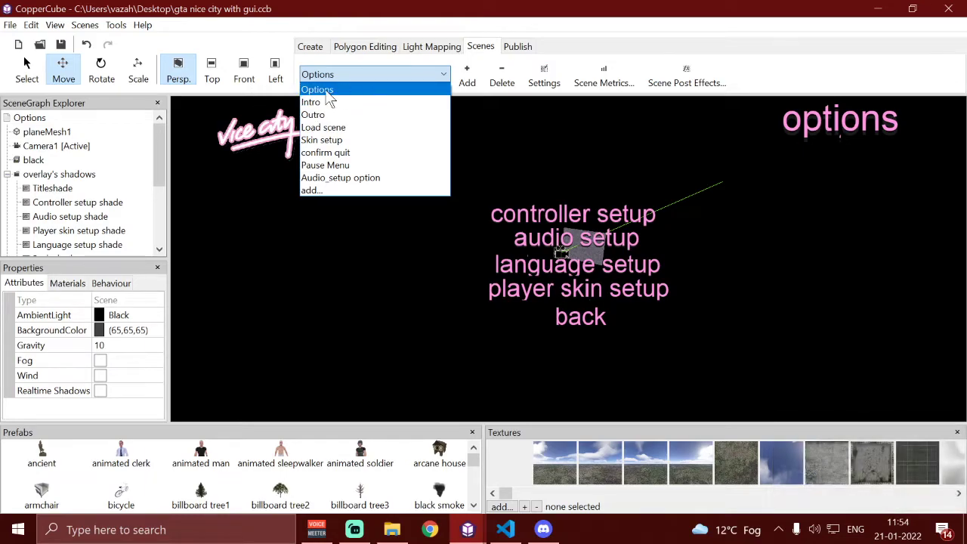
mouse_move(362, 83)
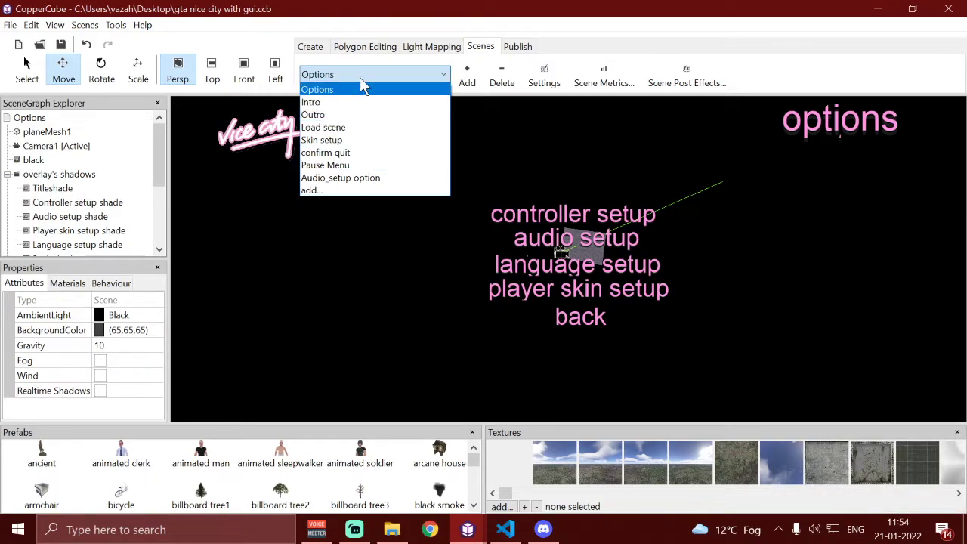
Step through the Load scene, Options and Outro scenes, ending on the Load scene
click(317, 89)
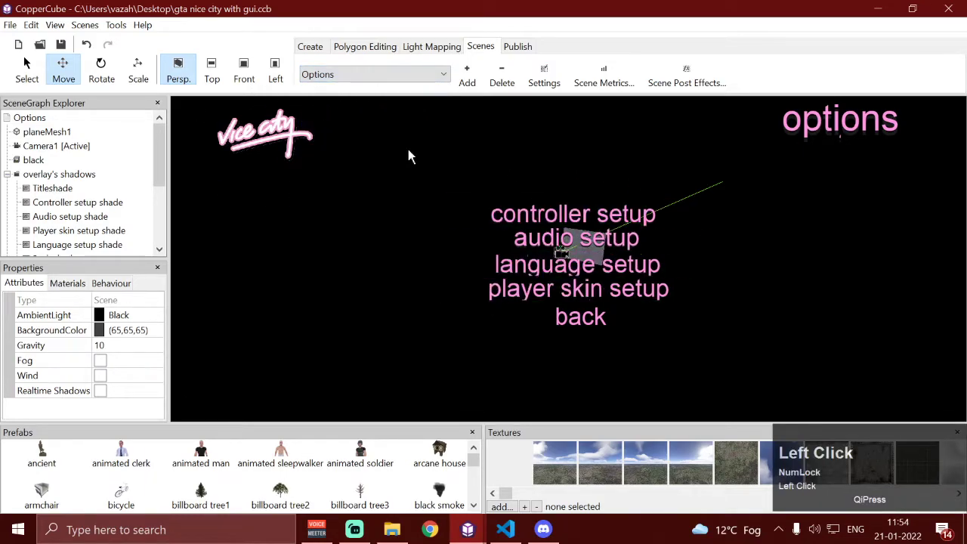
click(374, 74)
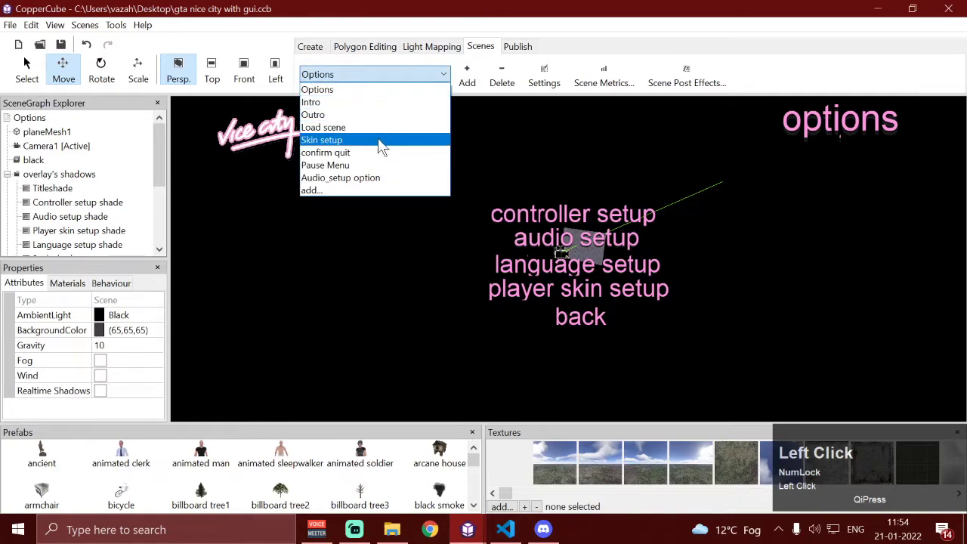
click(323, 127)
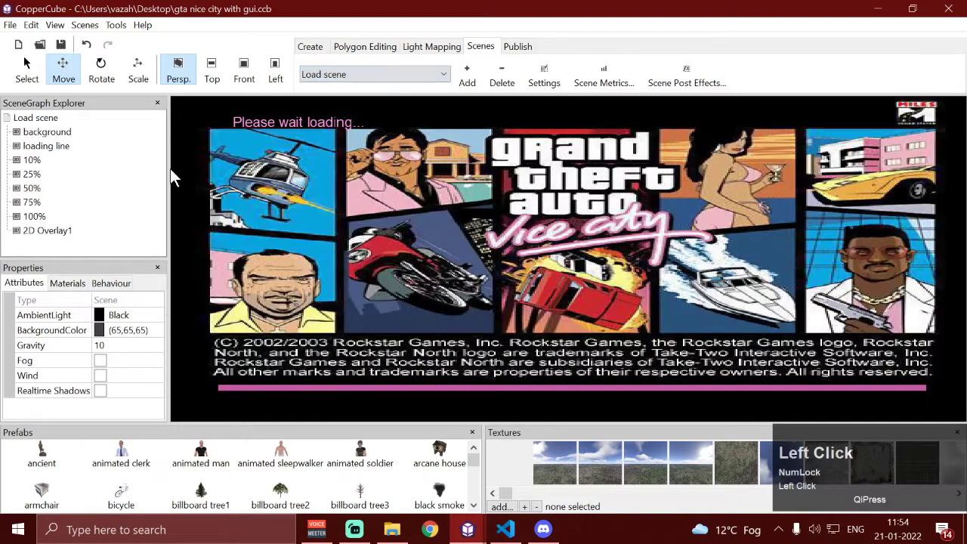
click(373, 74)
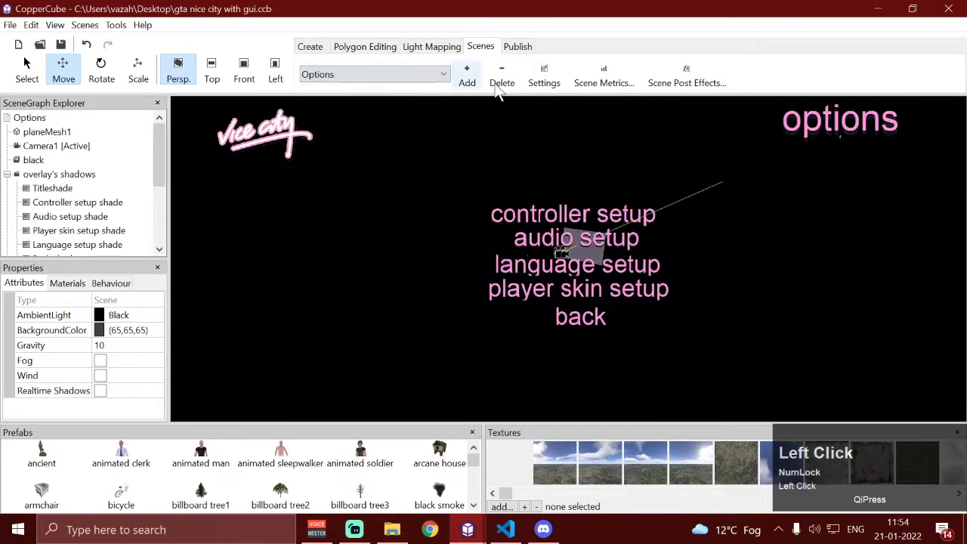
click(375, 74)
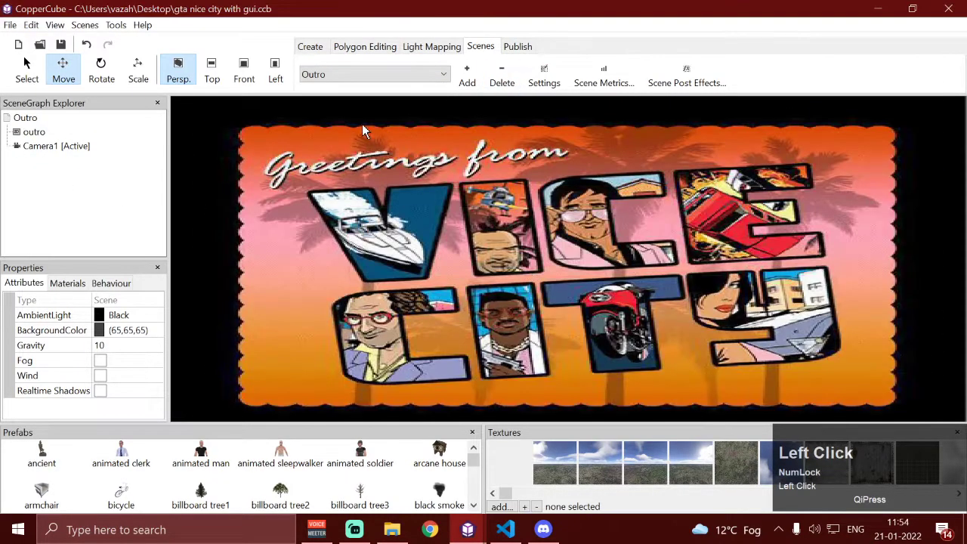
click(502, 74)
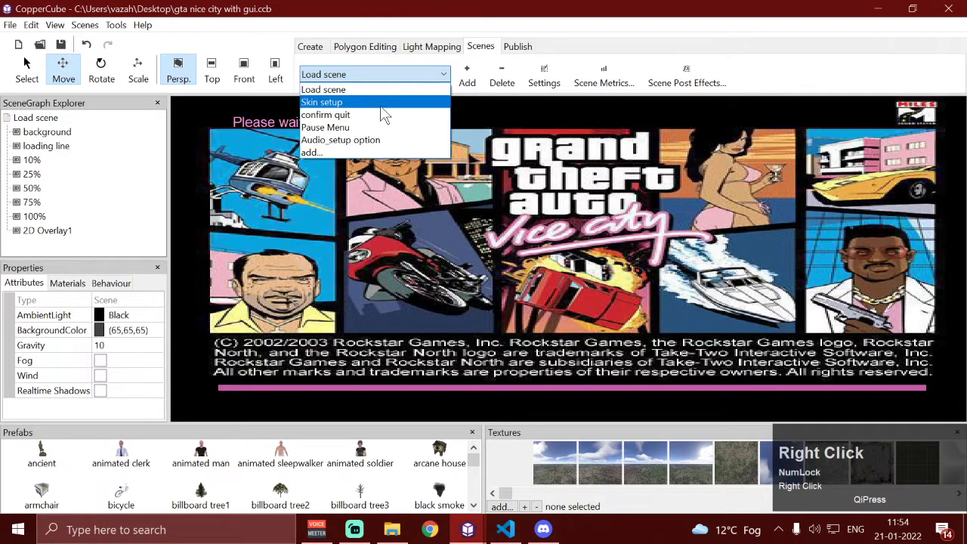
mouse_move(326, 115)
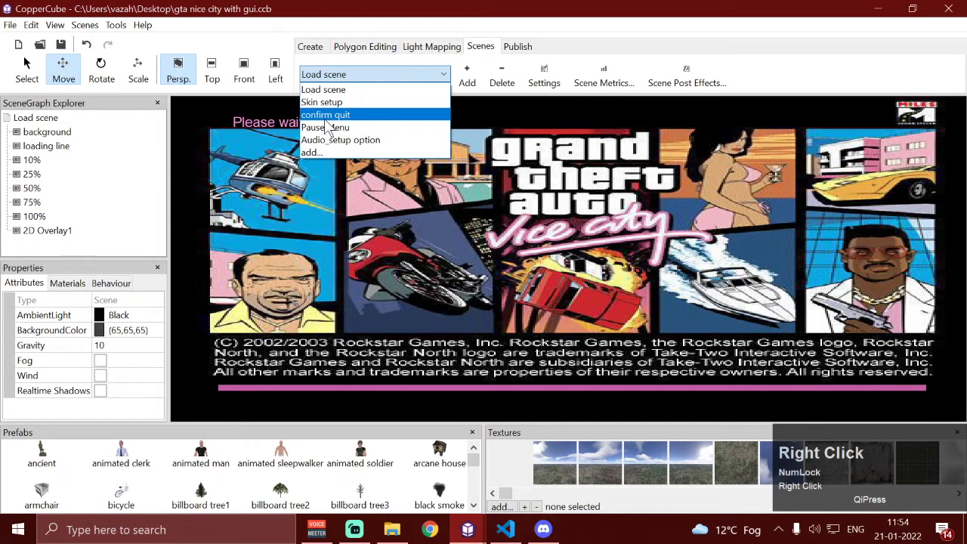